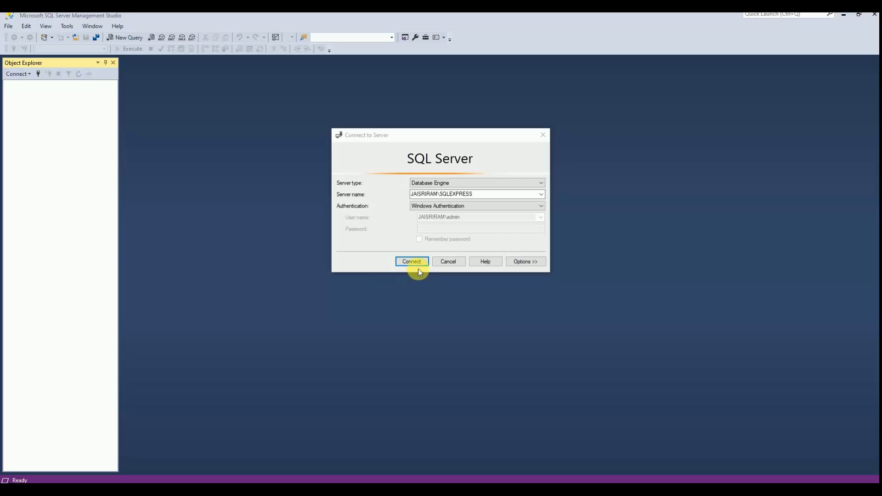
Connect to the local SQLEXPRESS server using Database Engine and Windows Authentication
click(411, 261)
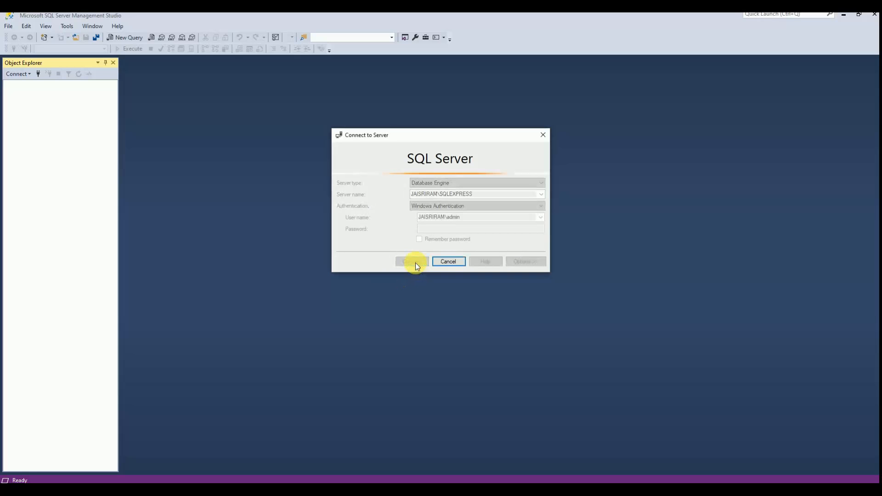
click(413, 261)
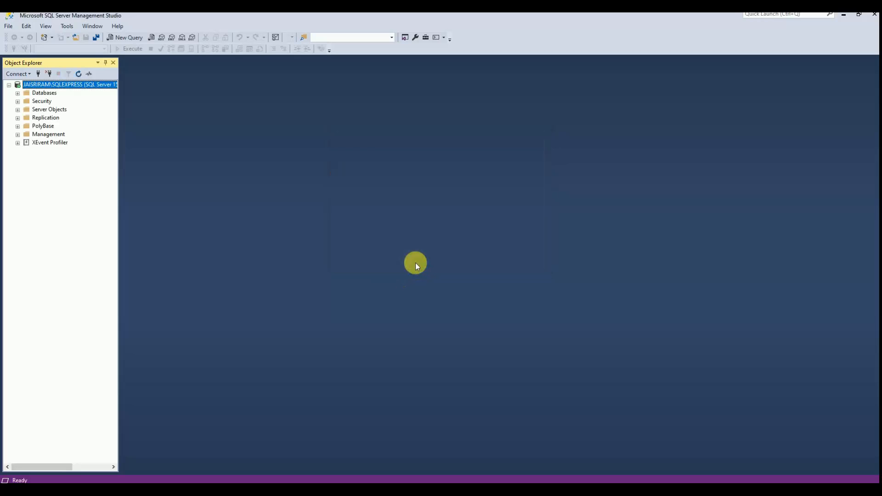
mouse_move(226, 221)
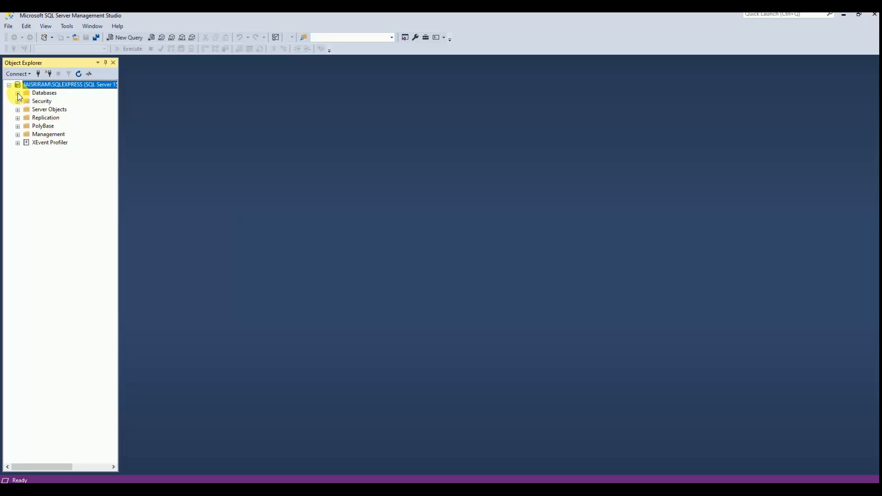
Create a database named Accounts under the Databases folder and expand it
click(17, 93)
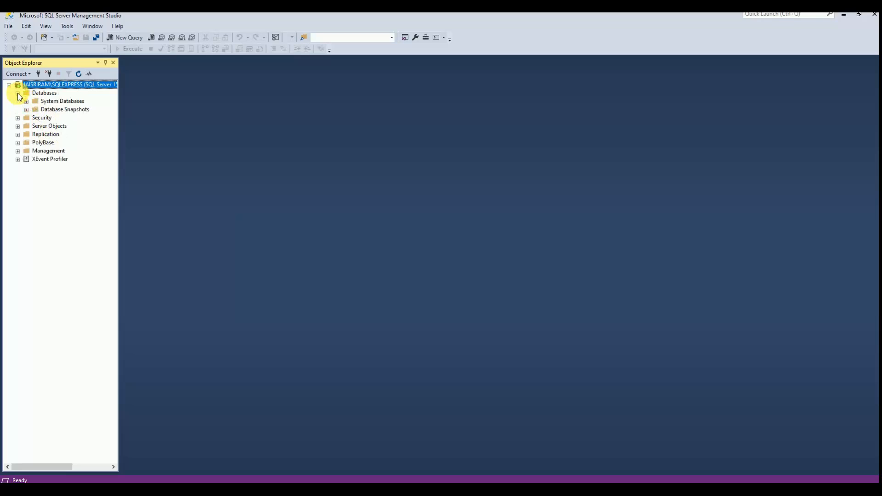
click(44, 92)
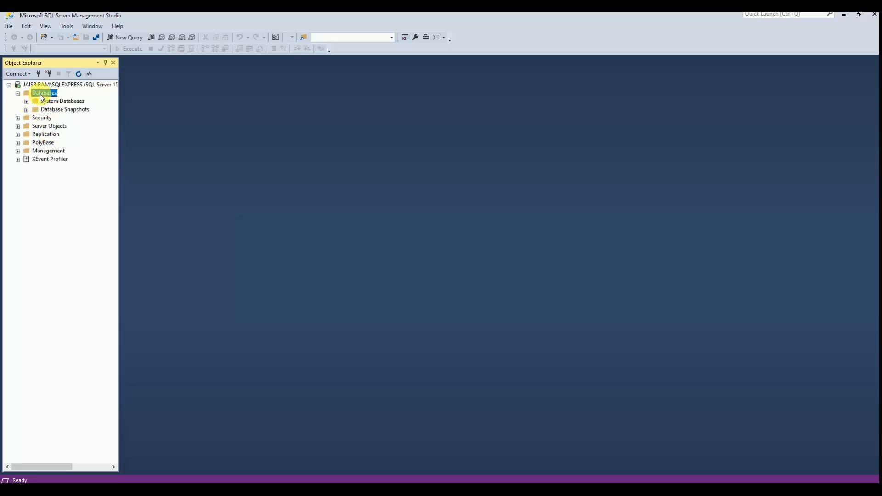
right_click(44, 92)
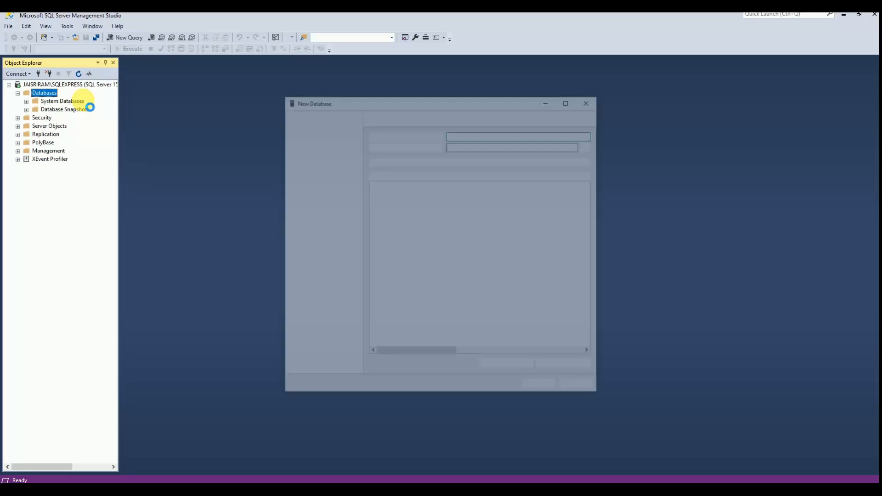
text(Acco)
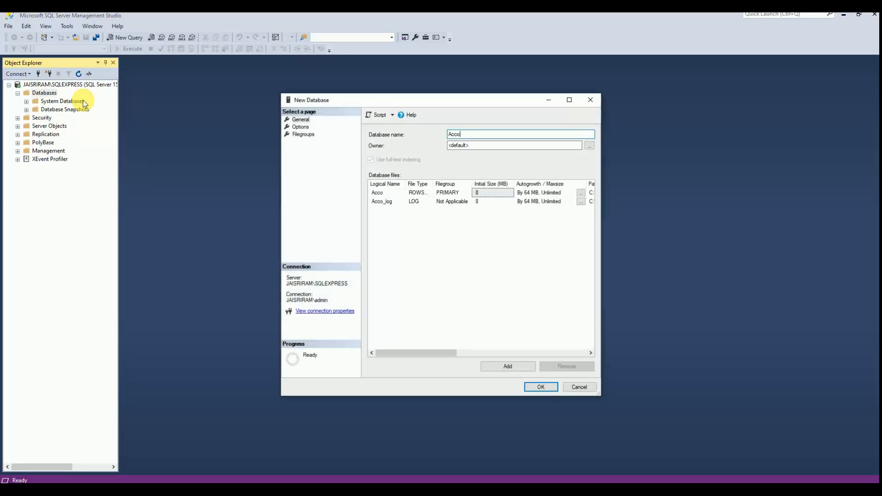
text(unts)
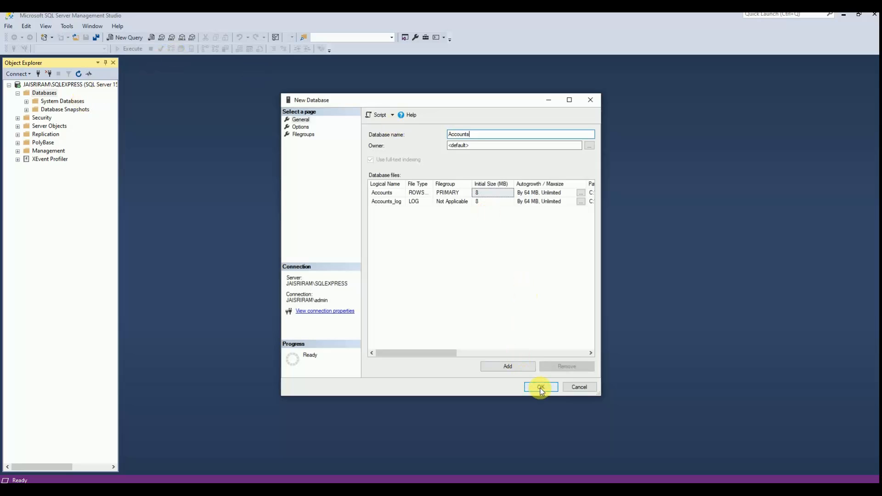
click(540, 387)
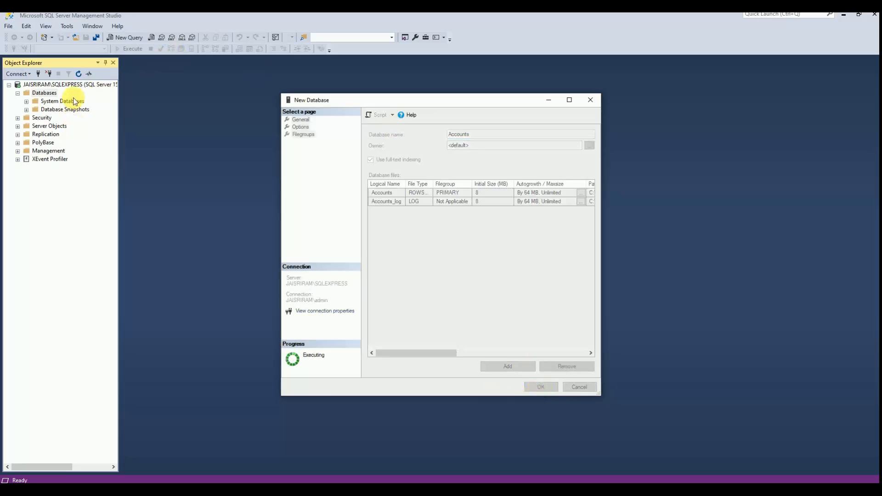
click(540, 387)
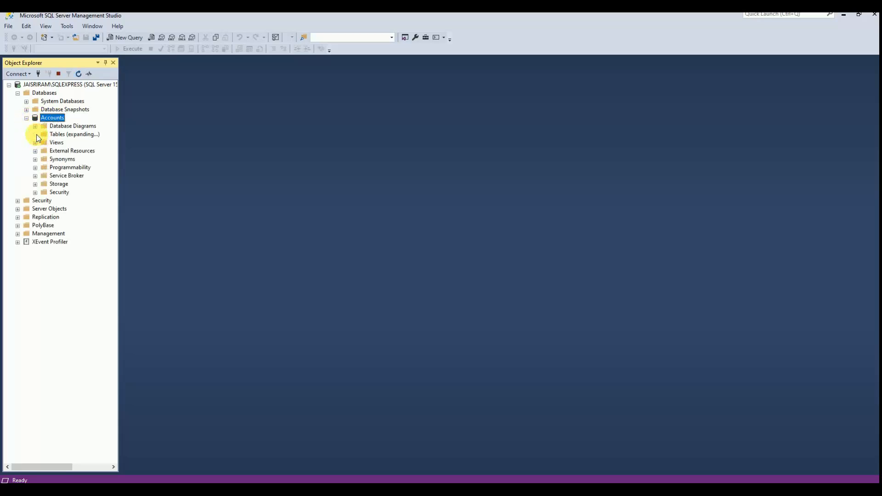
Open a blank table designer from the Tables folder of Accounts
click(35, 135)
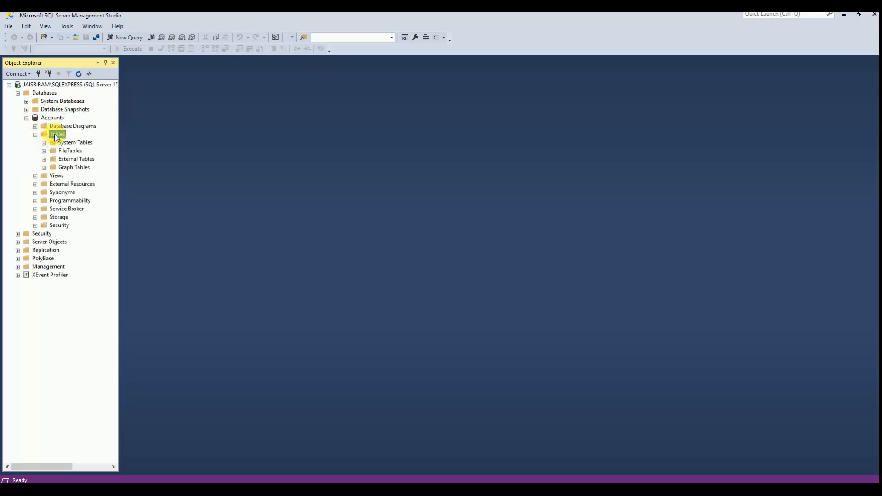
right_click(56, 134)
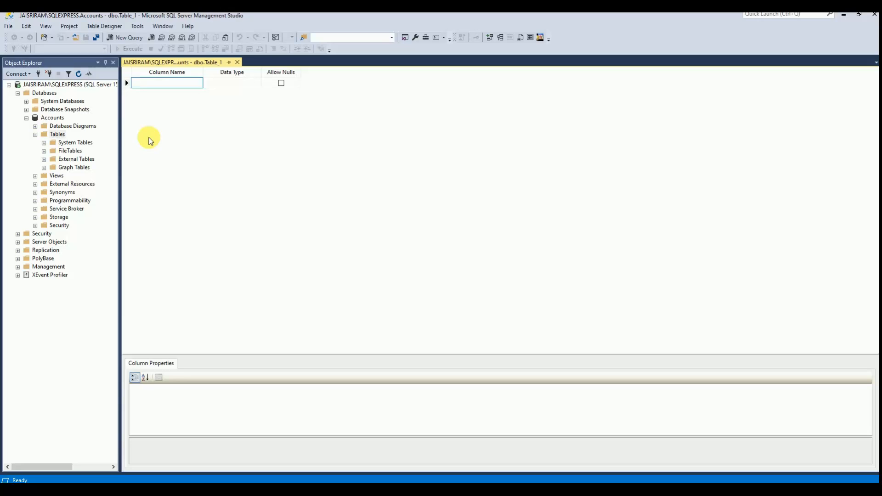
Add columns CardNo and CardBank, both nvarchar(50), allowing nulls
text(Card)
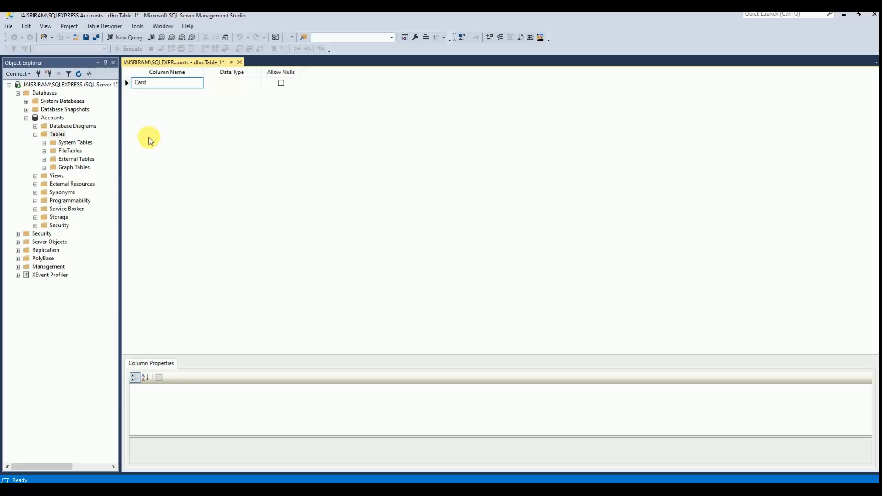
text(NO)
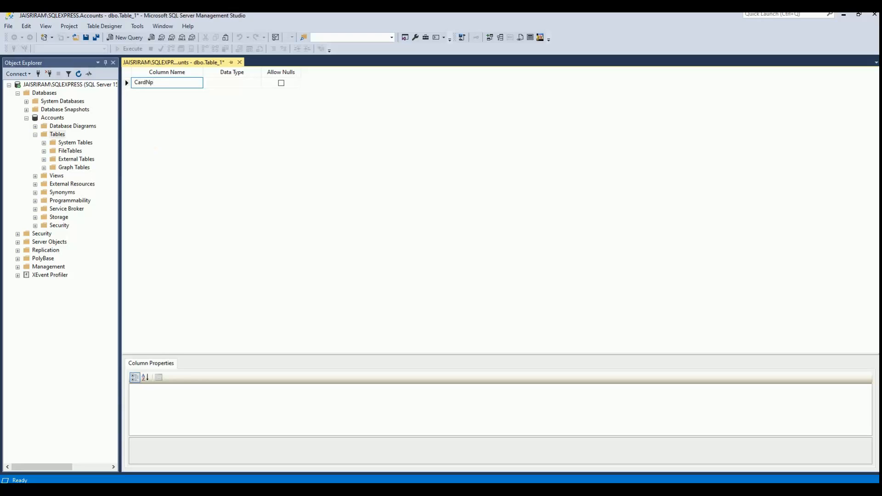
click(231, 82)
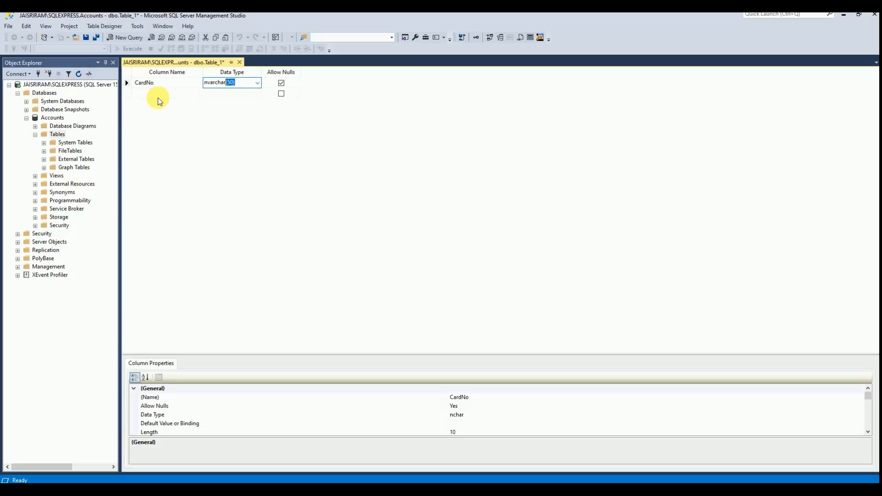
click(163, 93)
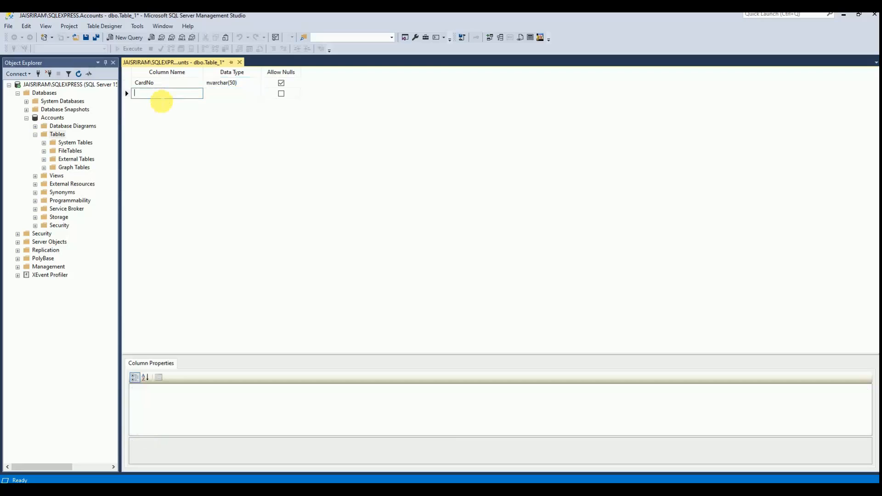
text(CardBank)
click(232, 93)
text(nvarchar(50))
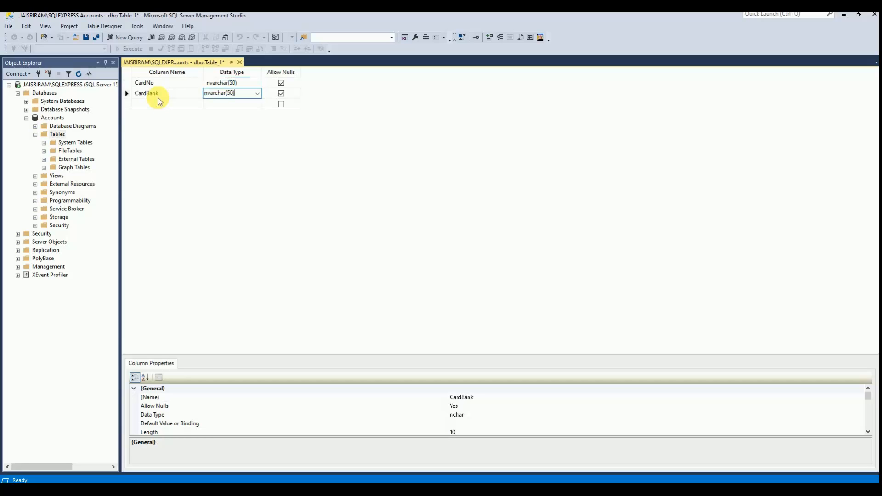
click(152, 93)
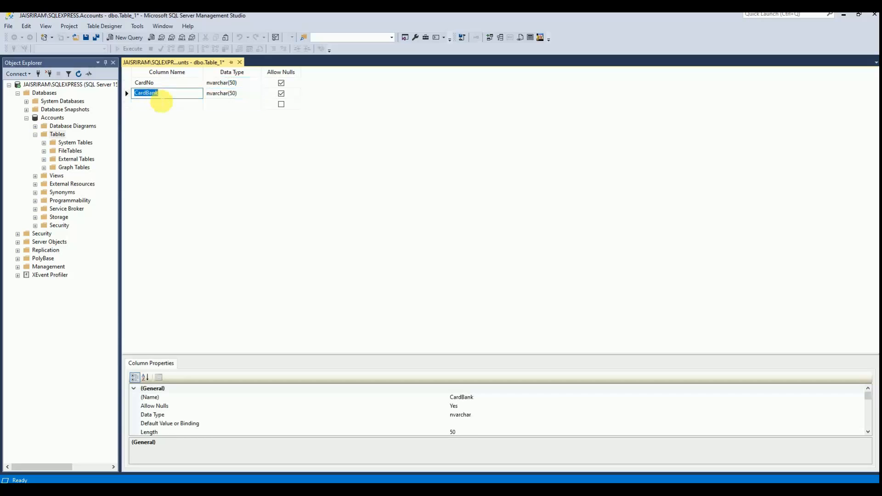
Add a BillDate column of type date and review each column's properties
click(163, 103)
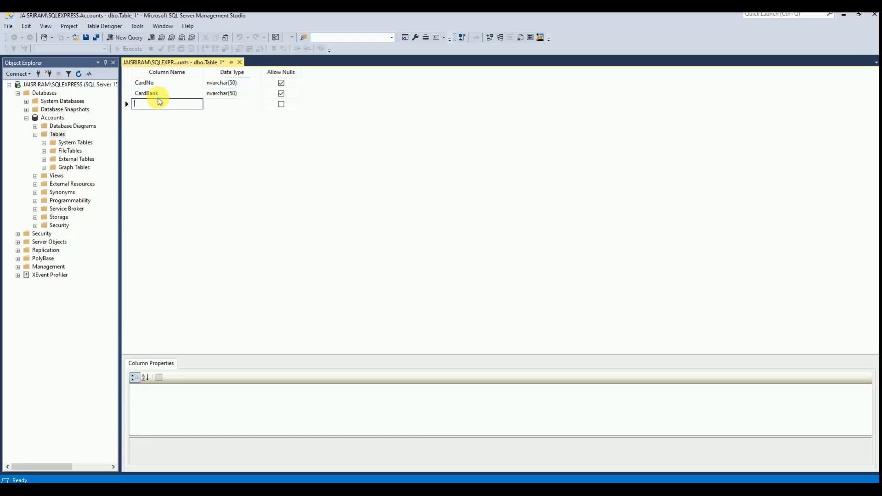
text(BillDate)
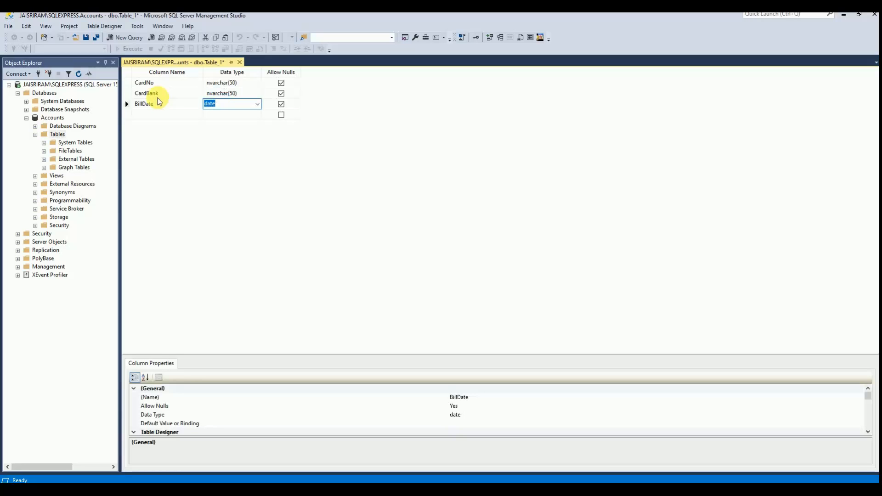
click(144, 83)
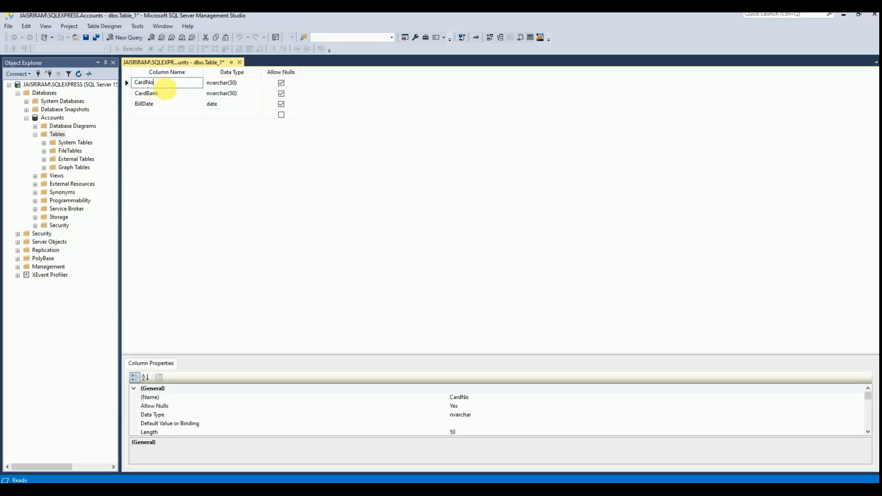
mouse_move(161, 96)
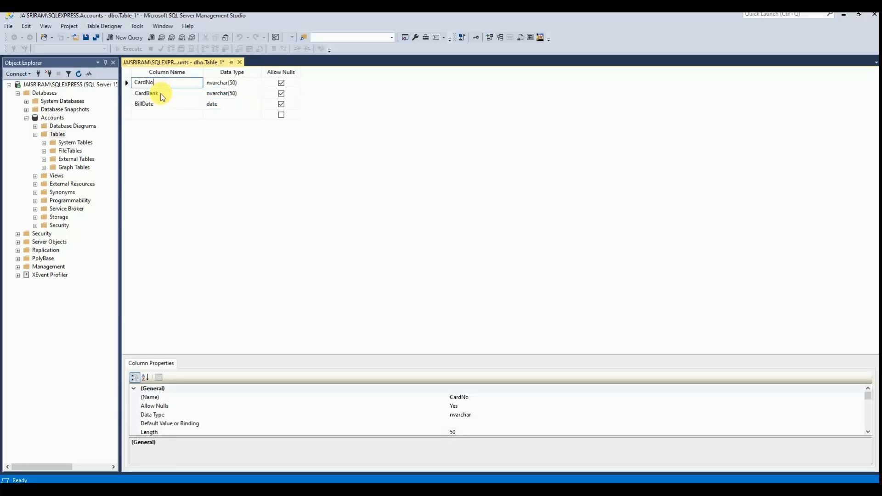
click(160, 93)
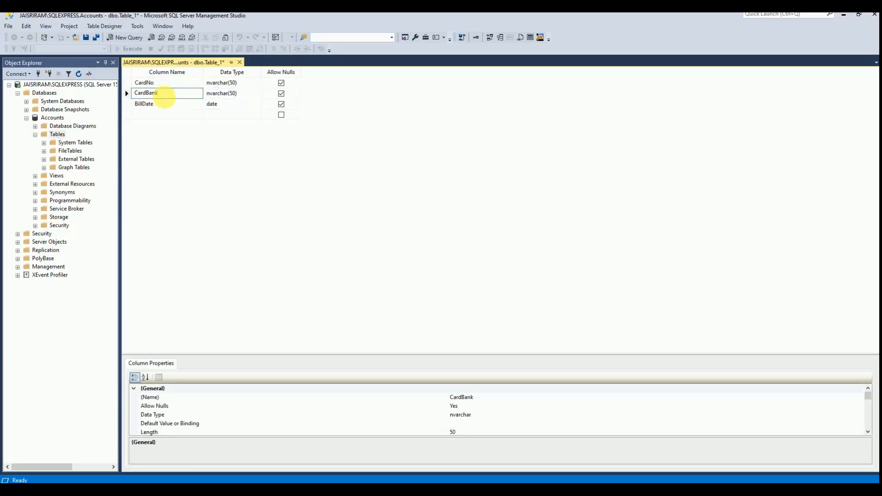
click(143, 103)
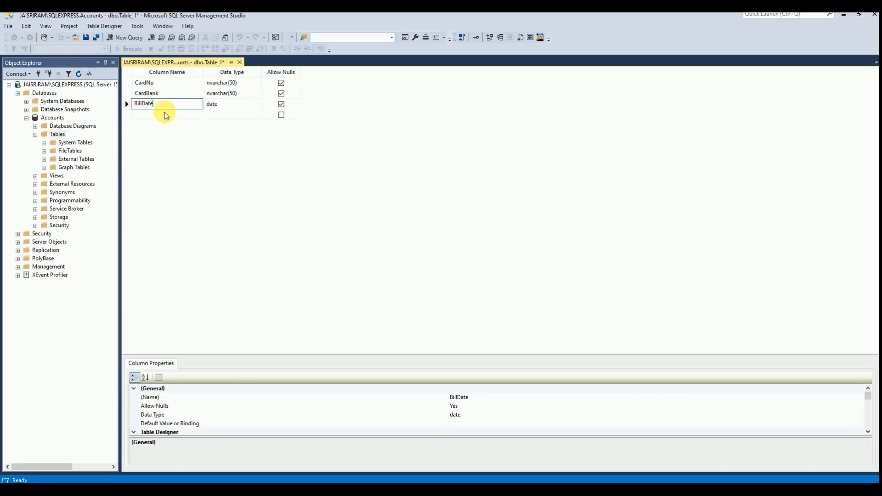
Save the table design under the name Card_Details
click(166, 93)
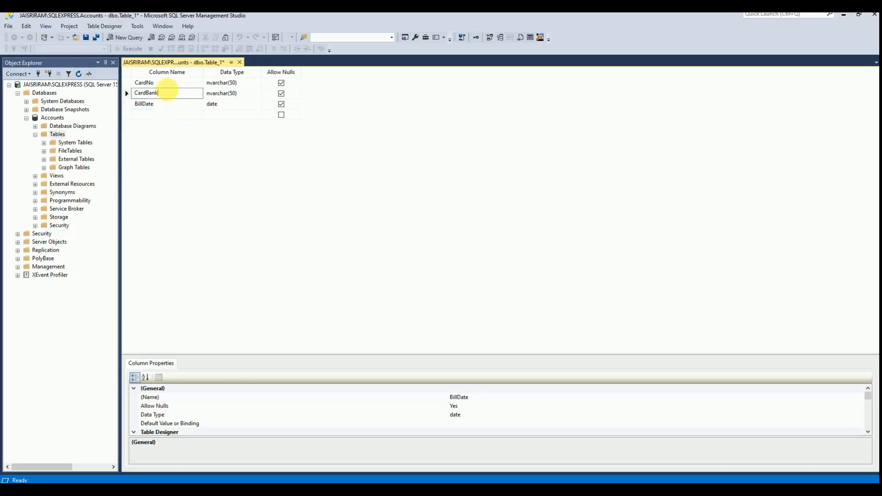
click(144, 82)
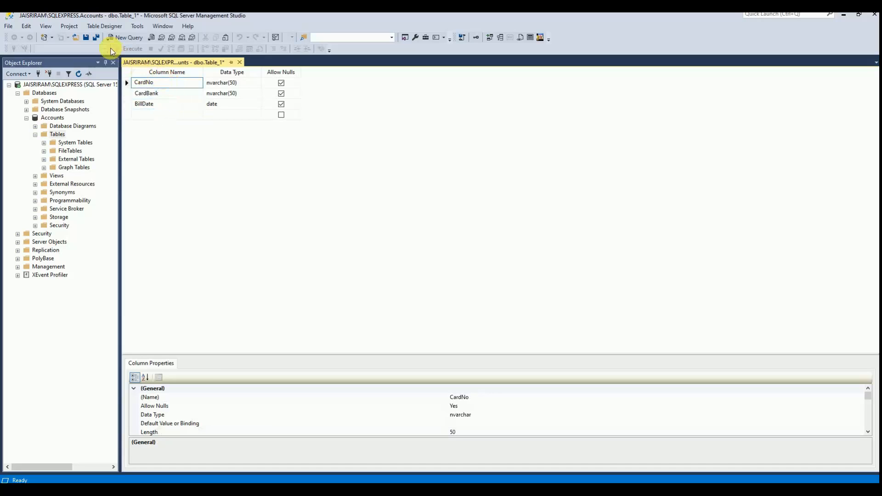
click(85, 37)
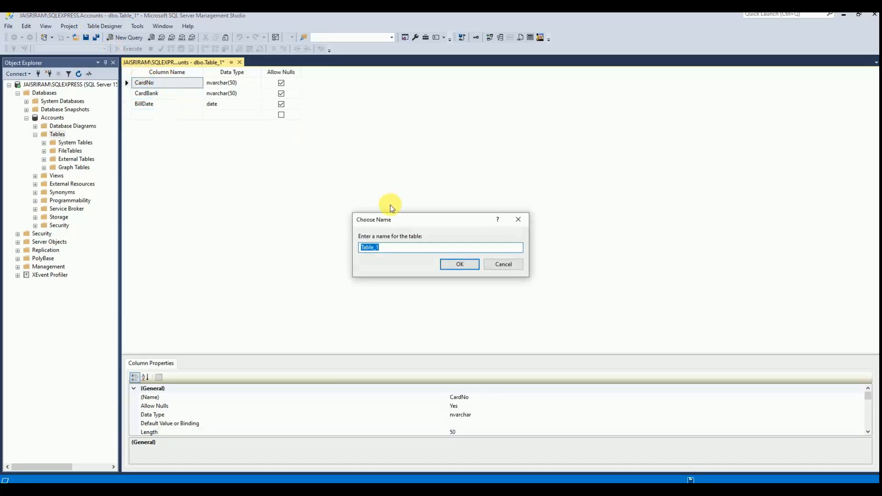
text(Card)
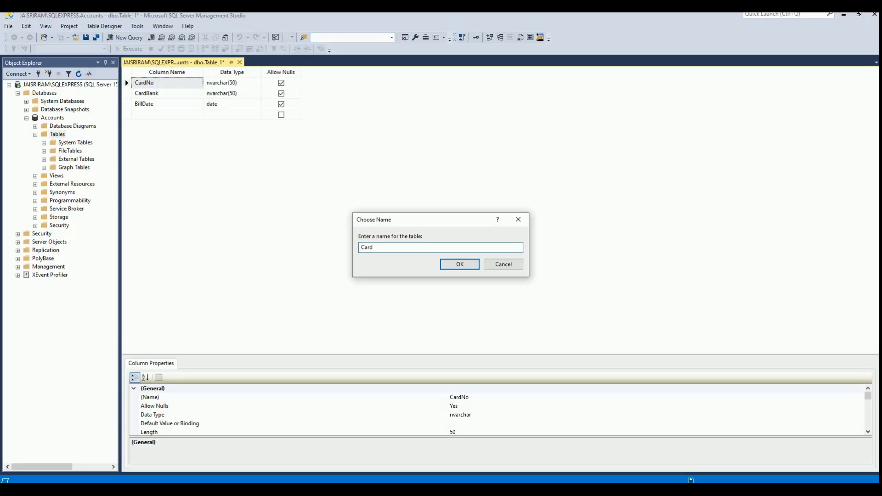
text(_Detail)
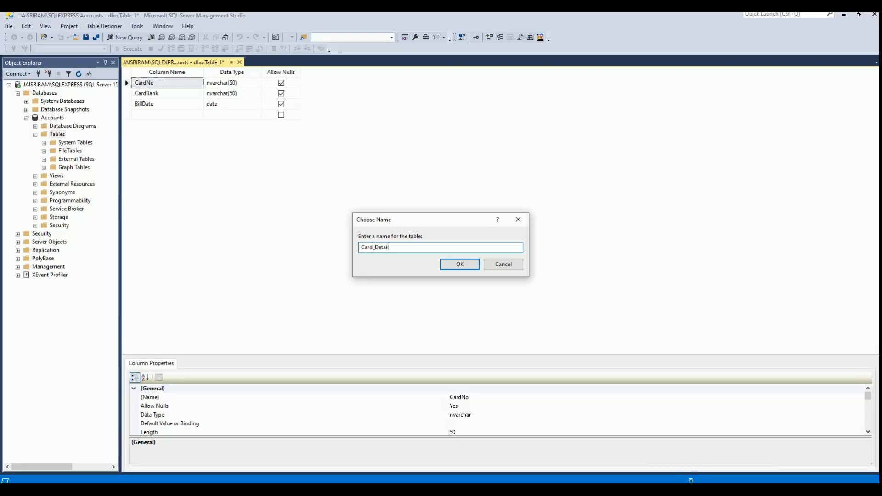
text(s)
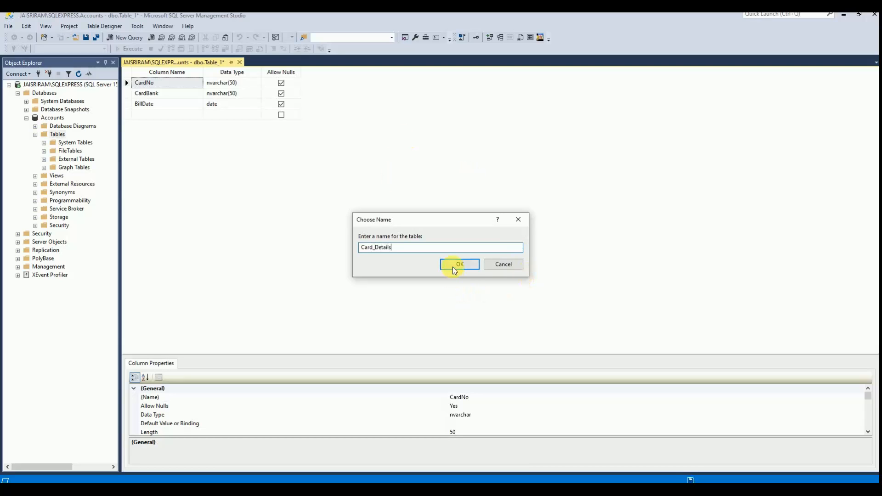
click(459, 264)
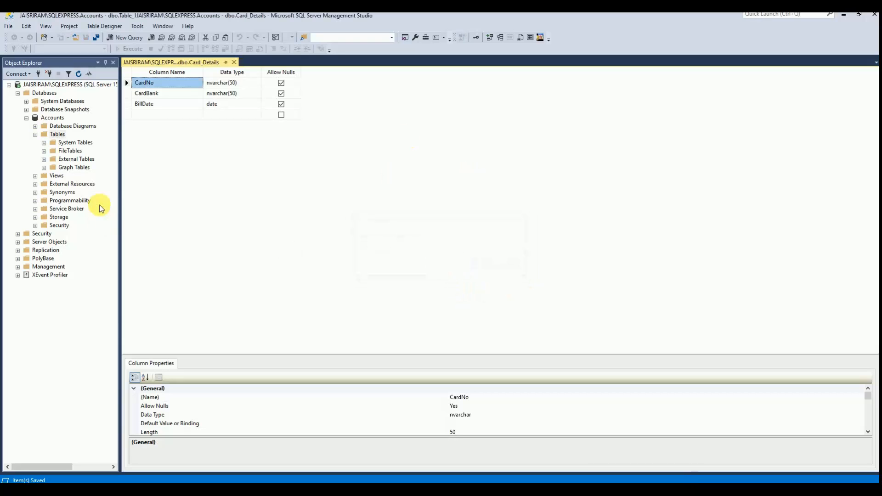
Refresh the Accounts Tables folder and close the dbo.Card_Details designer tab
right_click(57, 134)
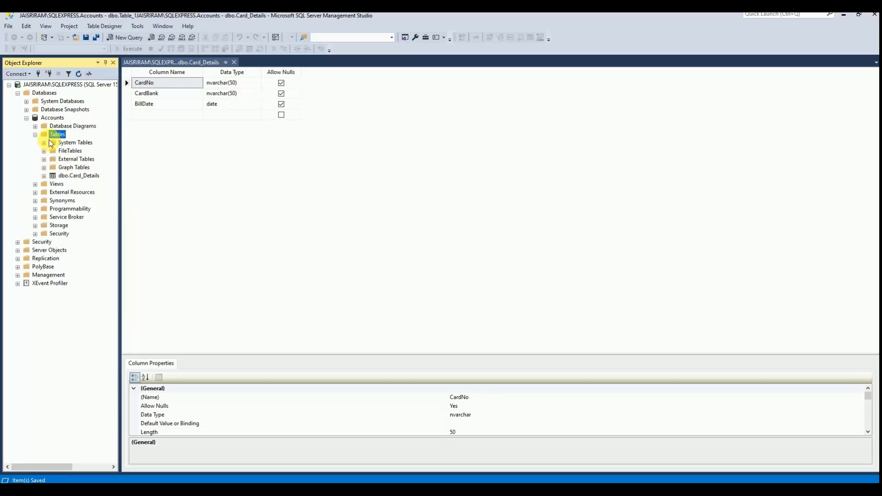
mouse_move(78, 178)
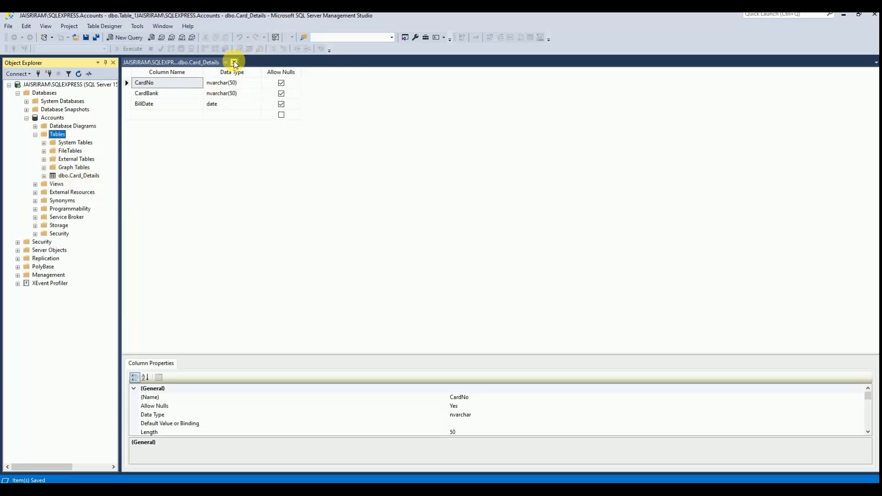
click(235, 62)
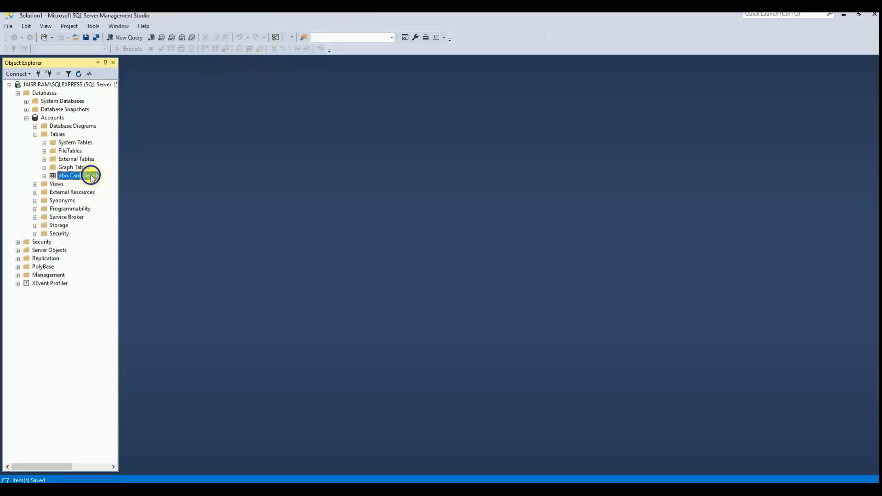
right_click(73, 175)
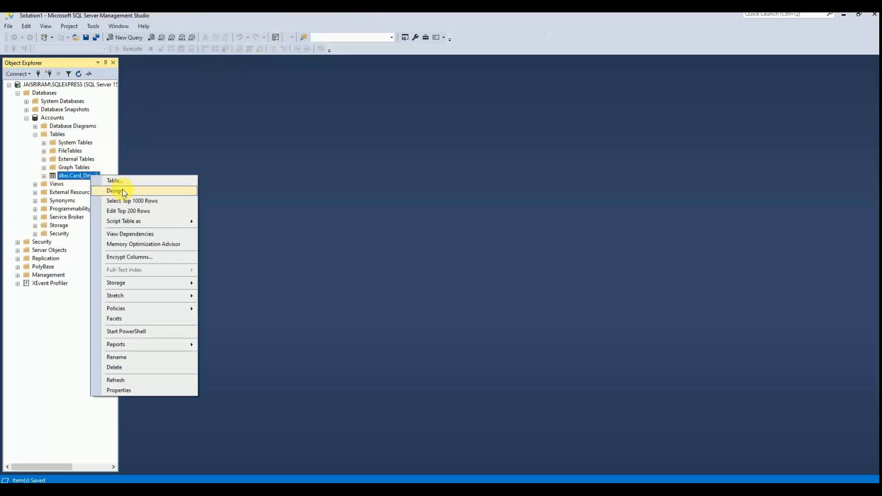
click(115, 191)
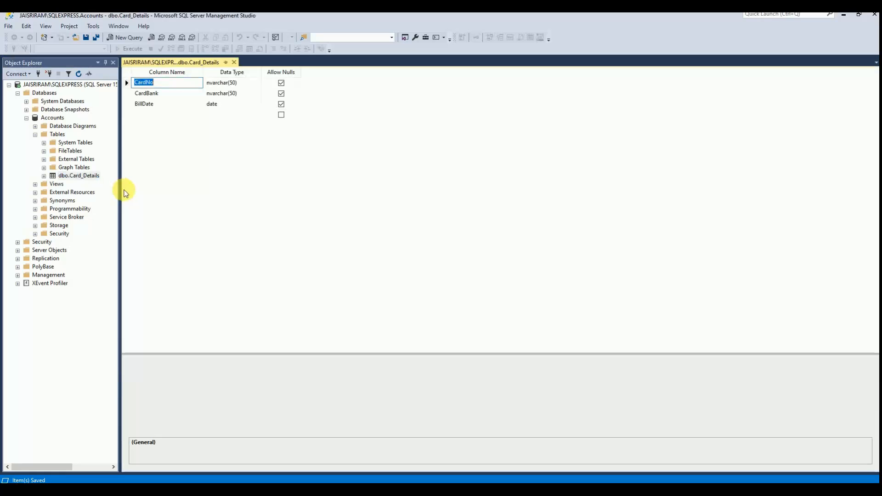
click(167, 82)
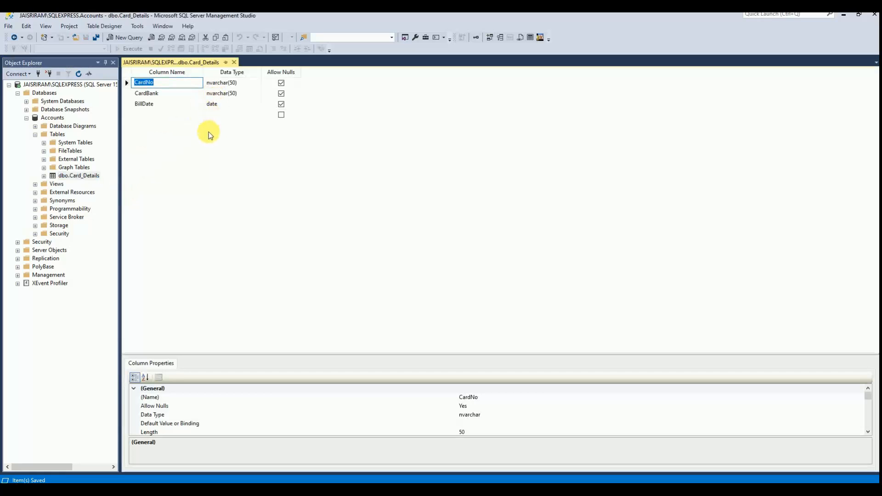
mouse_move(167, 98)
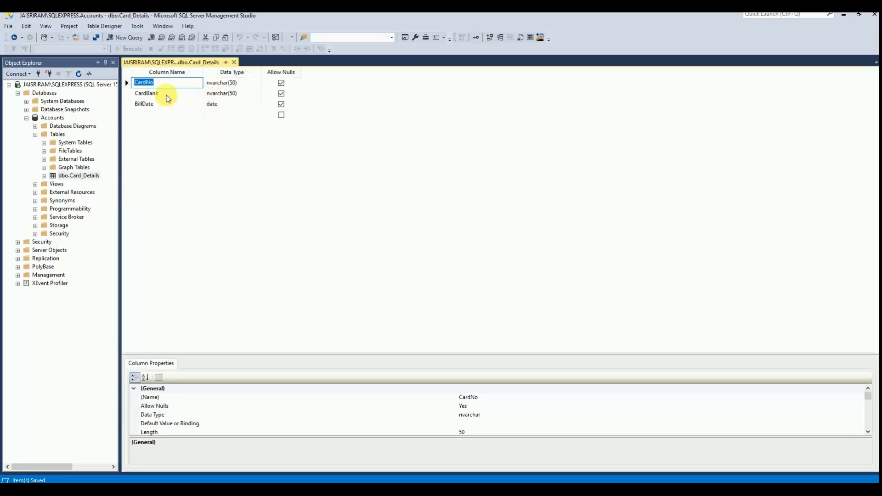
mouse_move(176, 117)
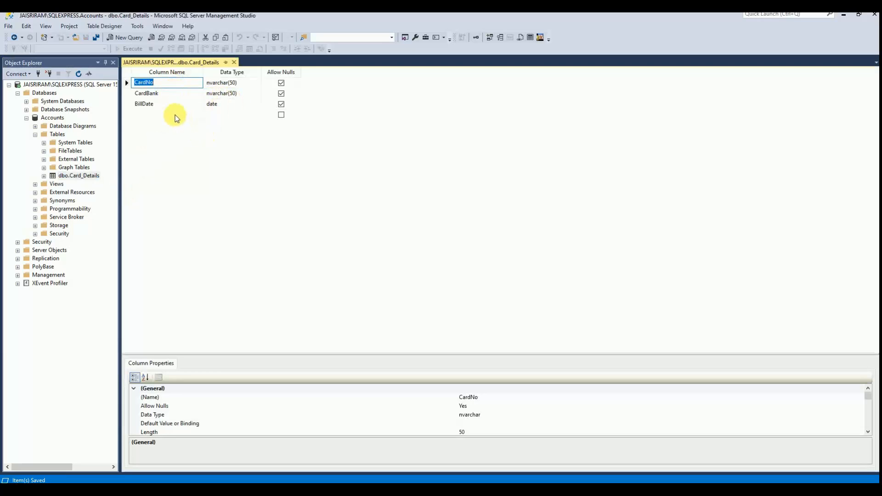
click(166, 114)
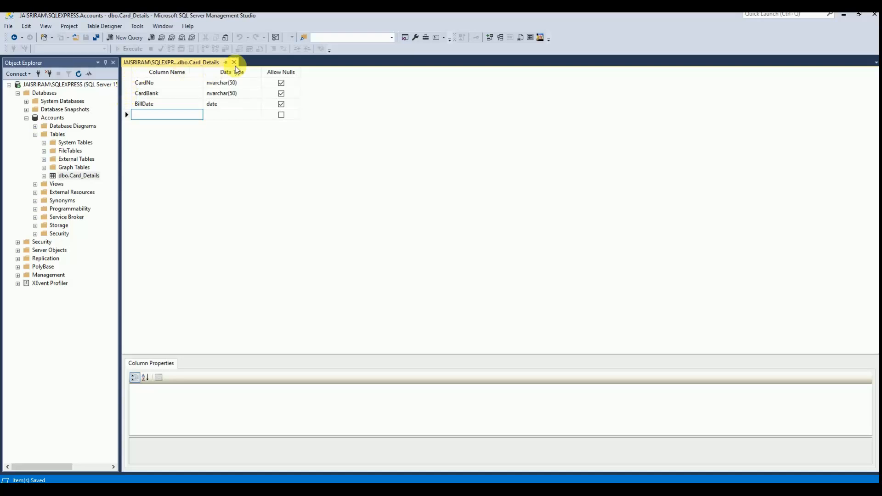
mouse_move(234, 62)
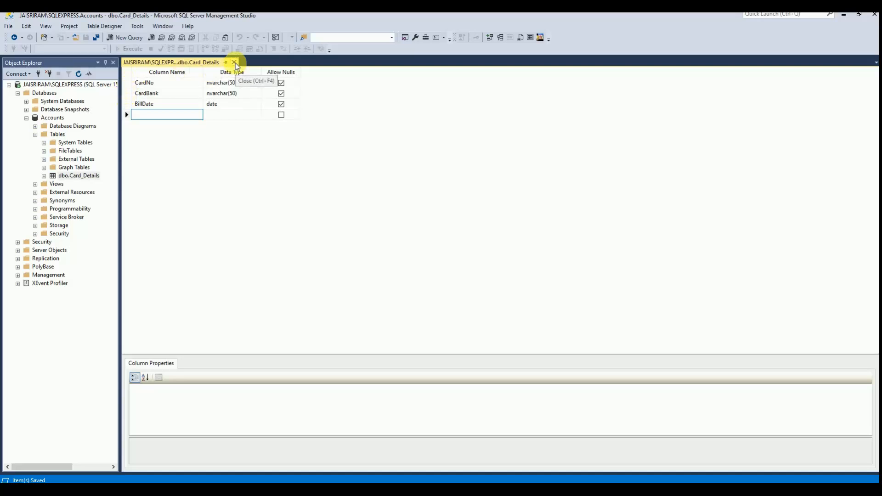
click(233, 62)
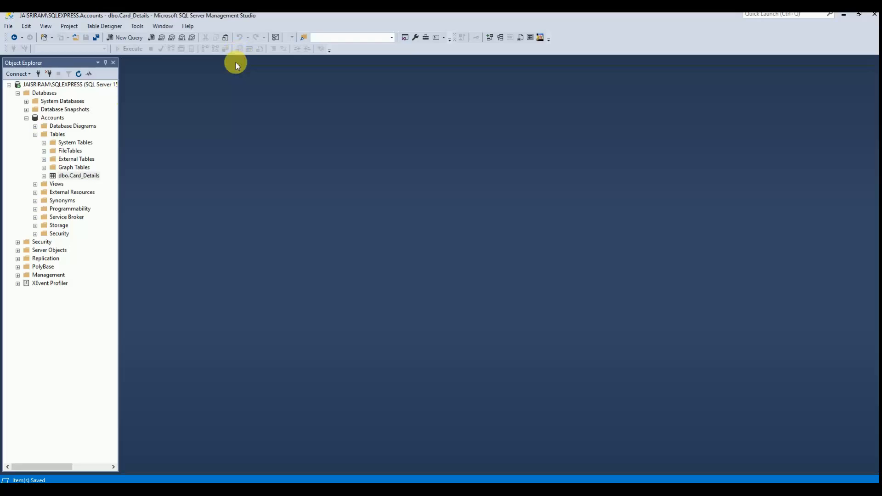
right_click(73, 175)
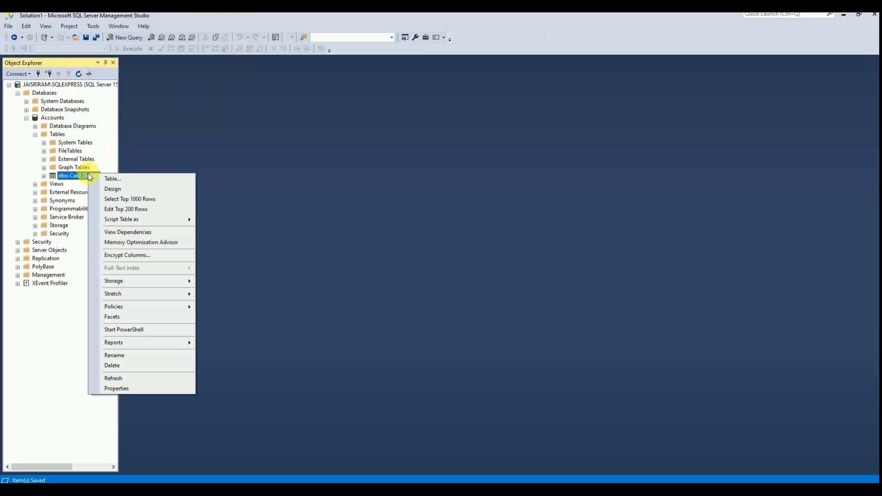
mouse_move(130, 198)
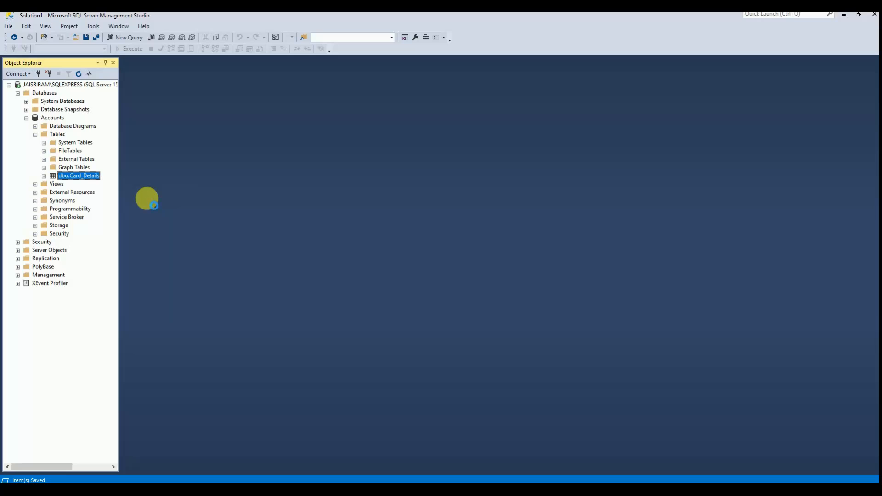
mouse_move(215, 179)
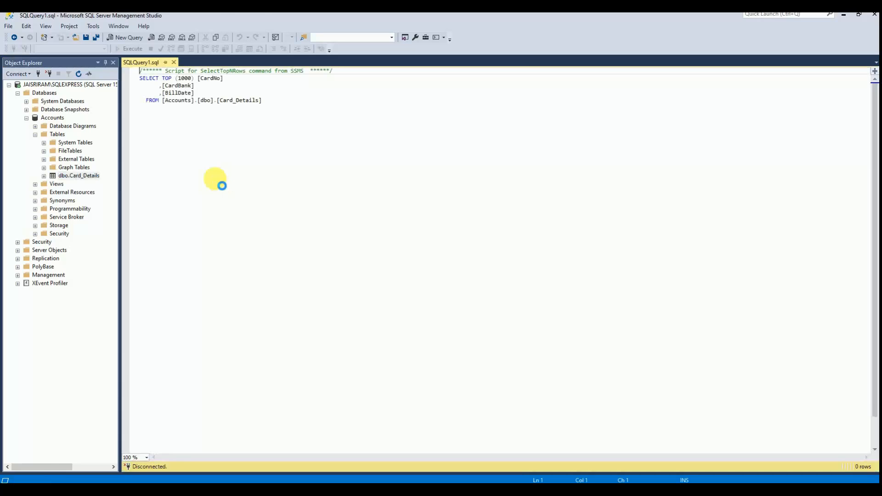
click(132, 48)
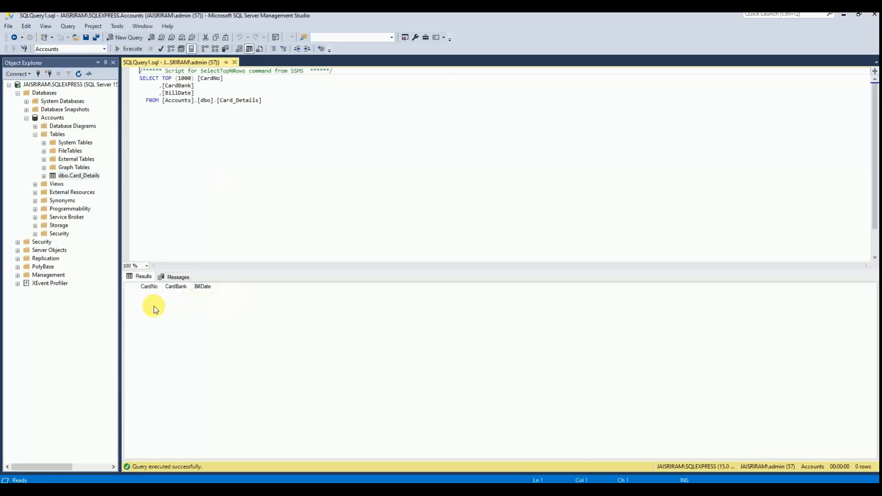
mouse_move(234, 62)
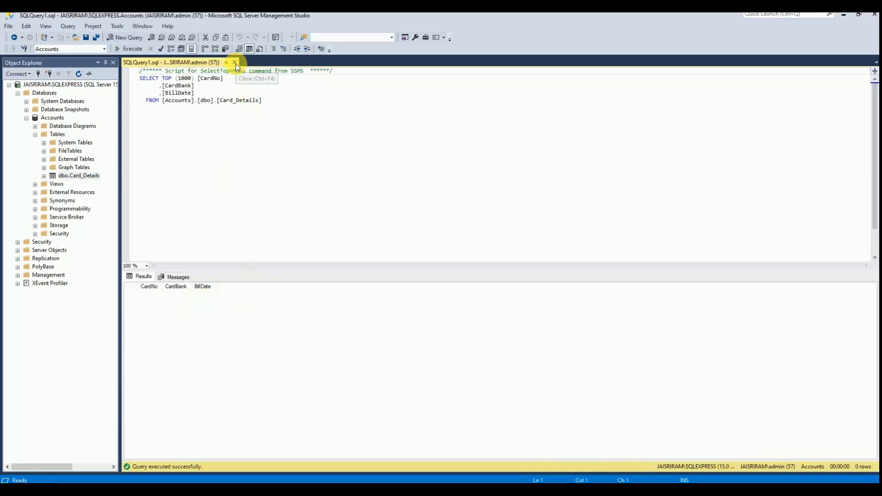
click(235, 63)
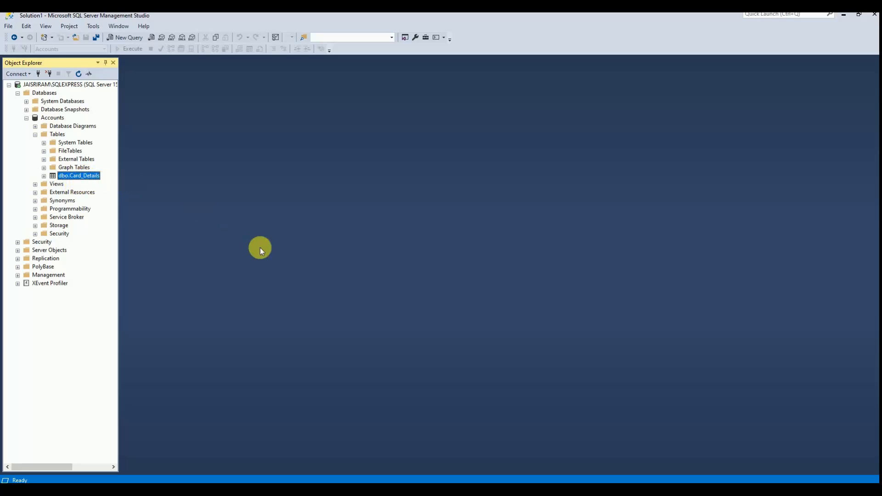
mouse_move(248, 175)
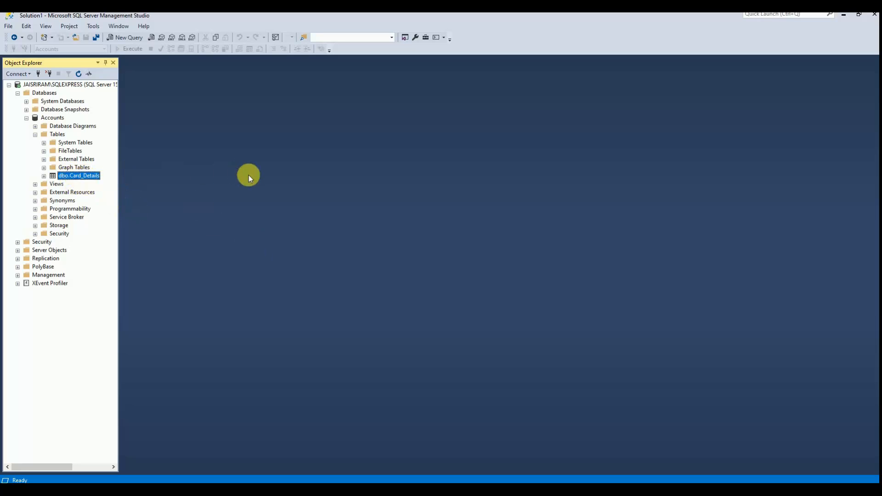